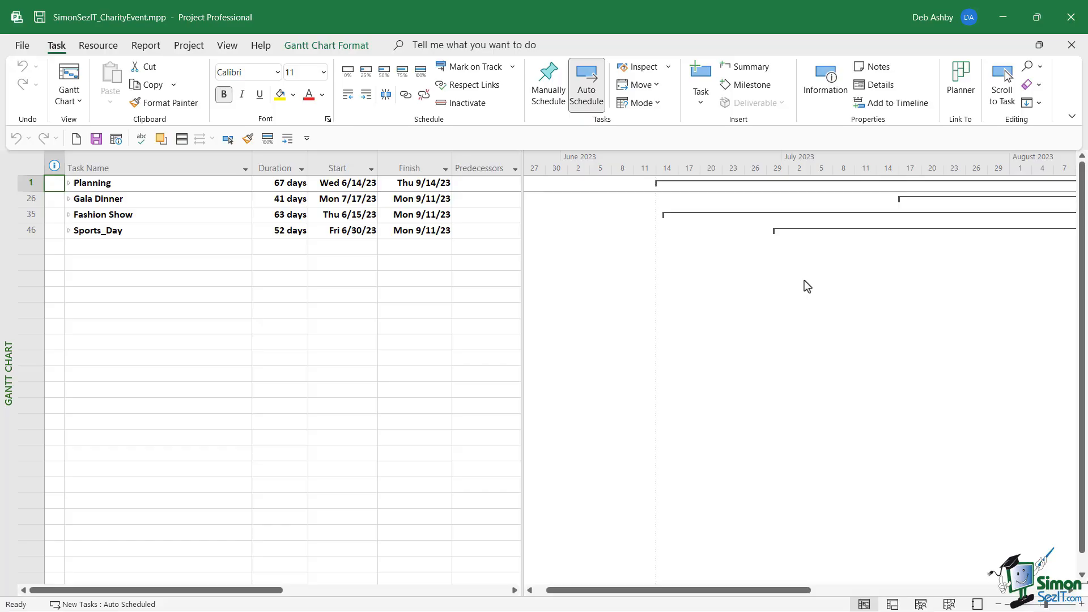
pyautogui.moveTo(721, 353)
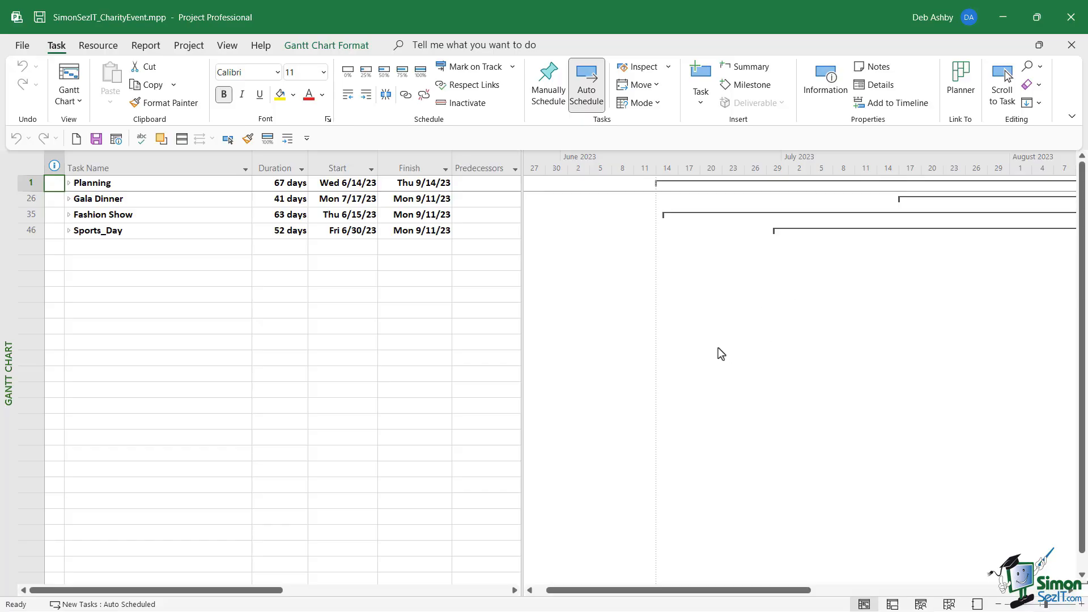
pyautogui.moveTo(284, 343)
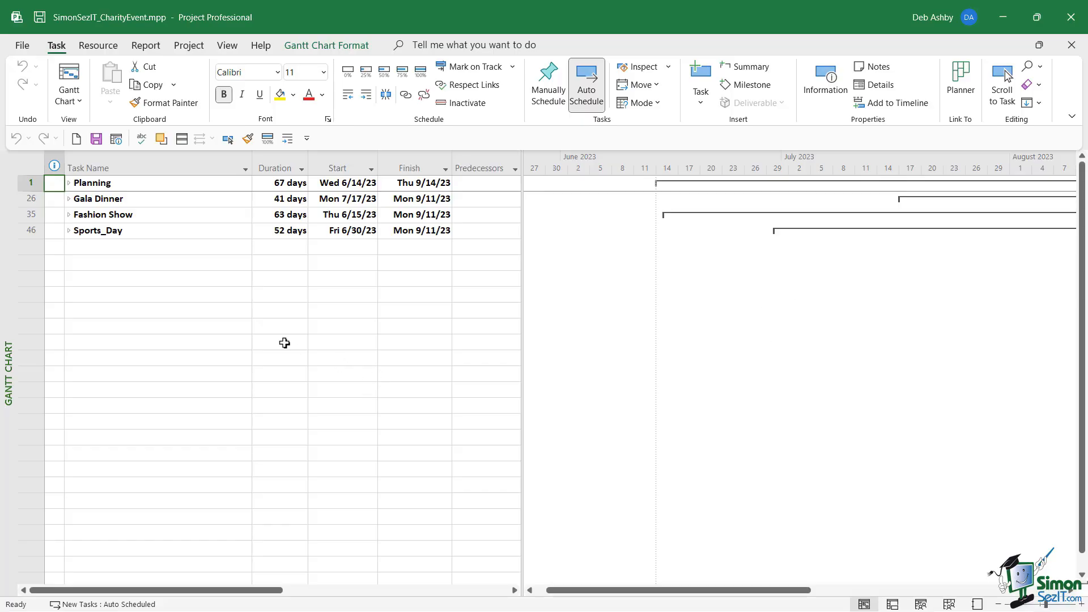
# - Expand Gala Dinner and Fashion Show, then scroll down to reach Sports_Day in the task list
pyautogui.click(69, 198)
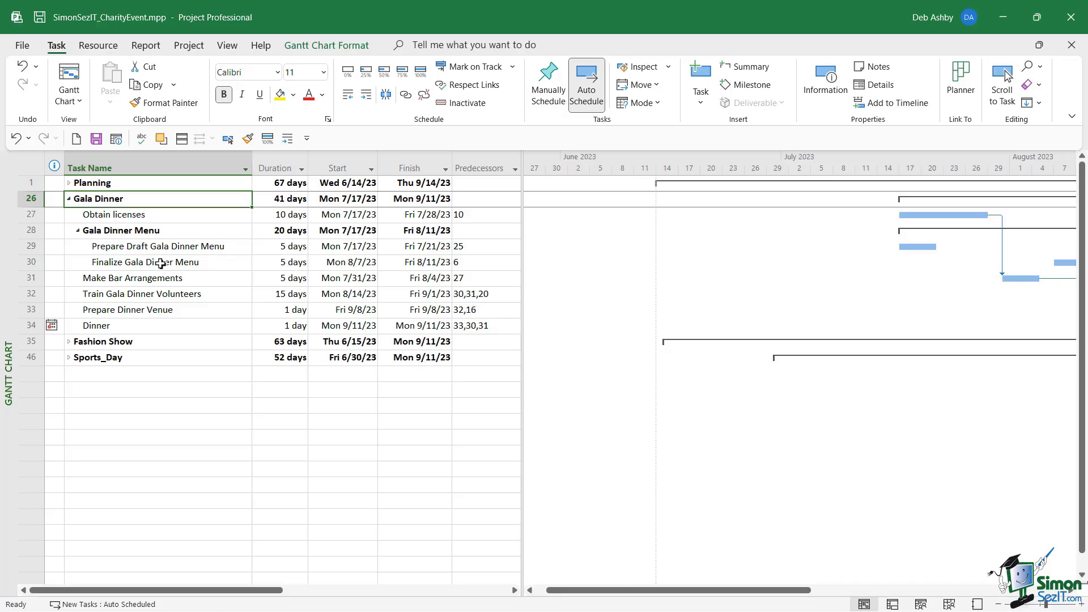
pyautogui.moveTo(66, 347)
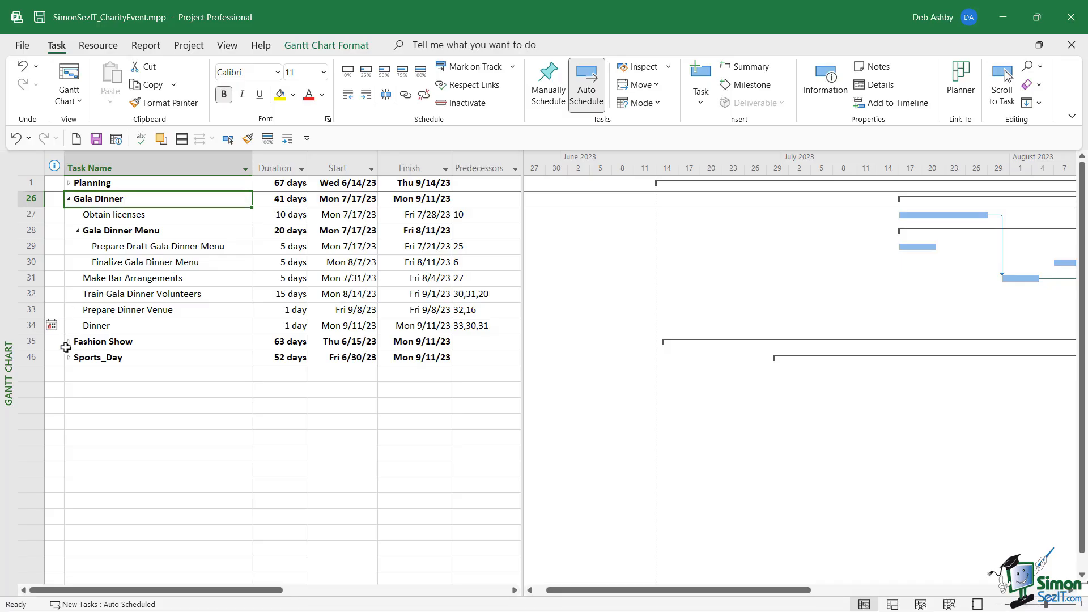
pyautogui.click(67, 341)
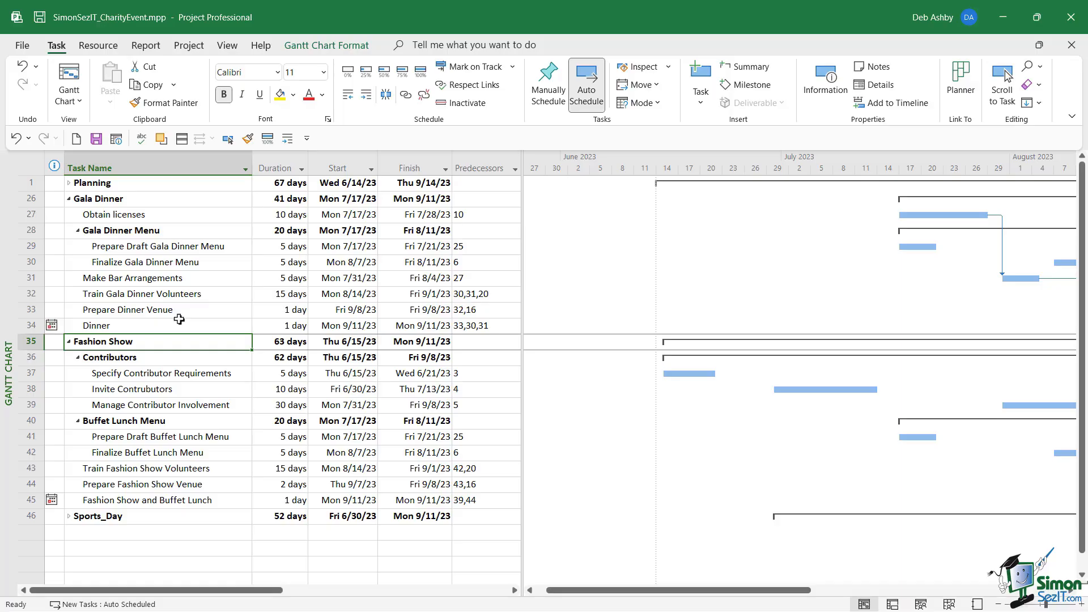
pyautogui.moveTo(75, 523)
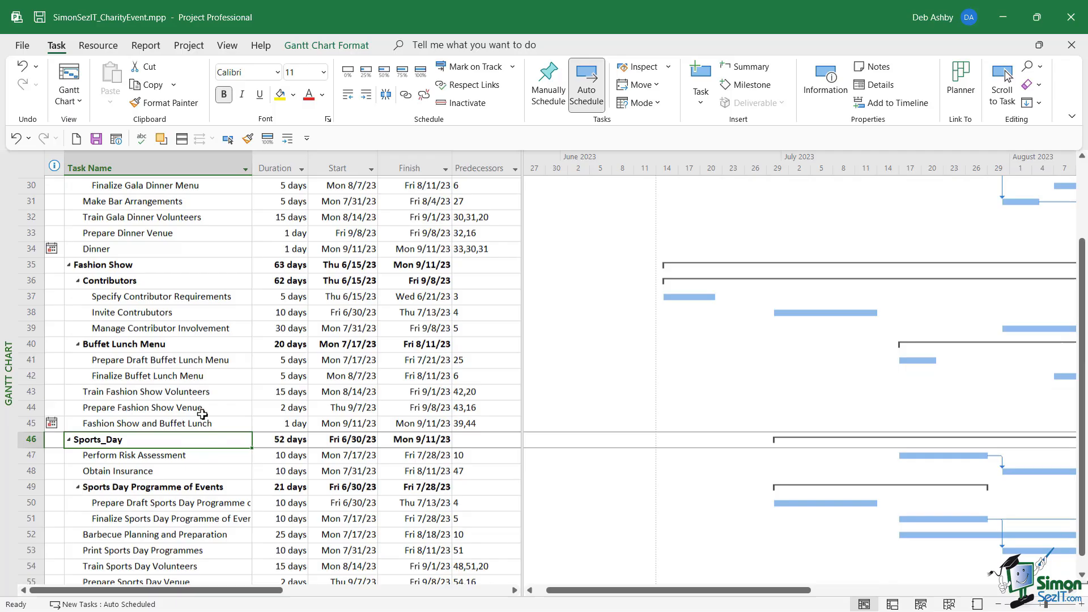
pyautogui.scroll(-3)
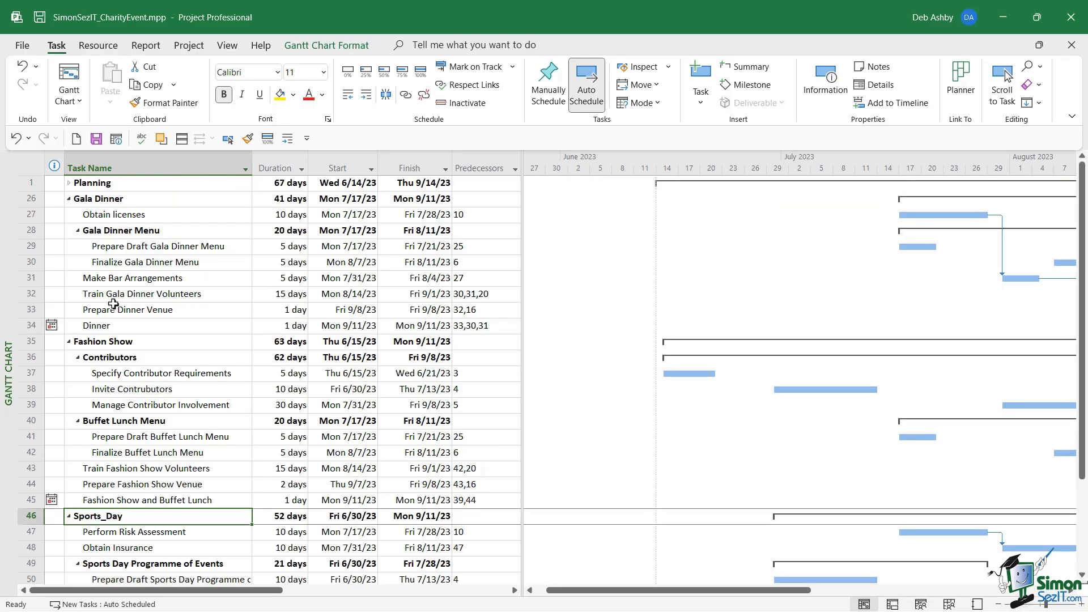
pyautogui.moveTo(114, 336)
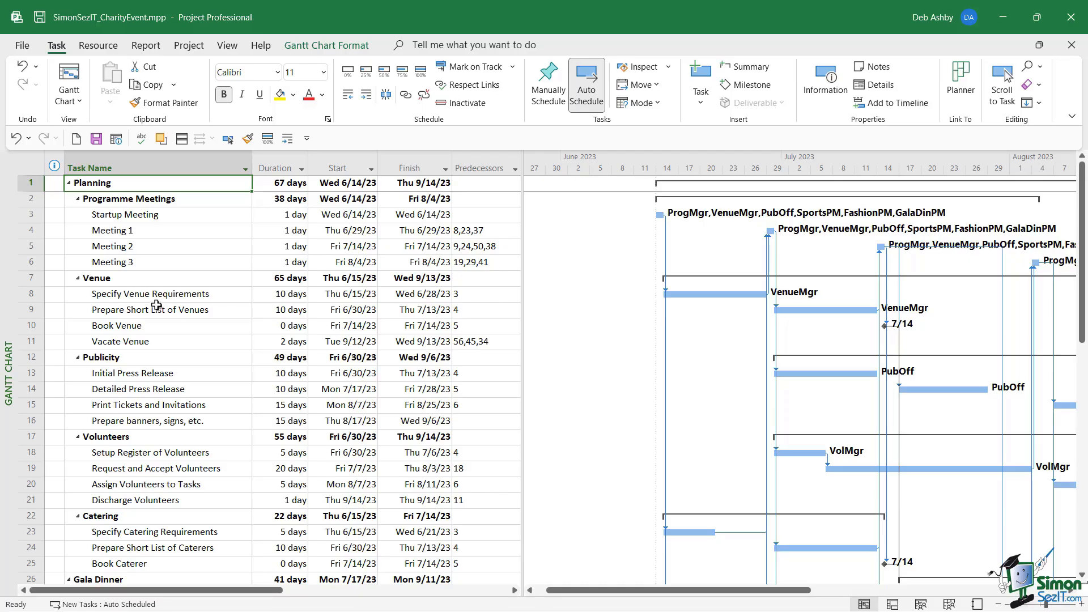
pyautogui.moveTo(564, 357)
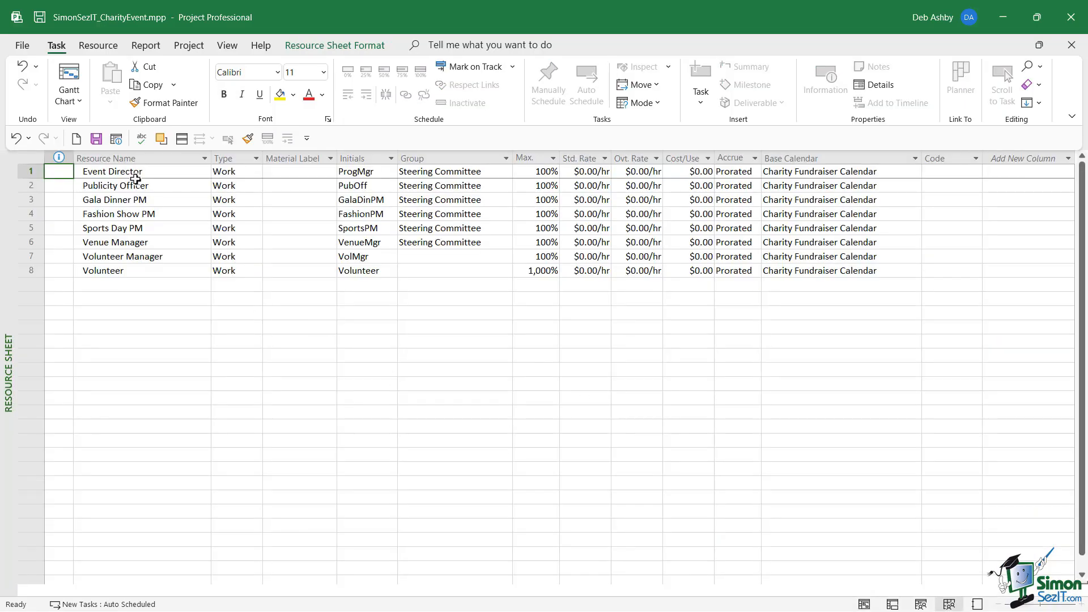
pyautogui.moveTo(124, 280)
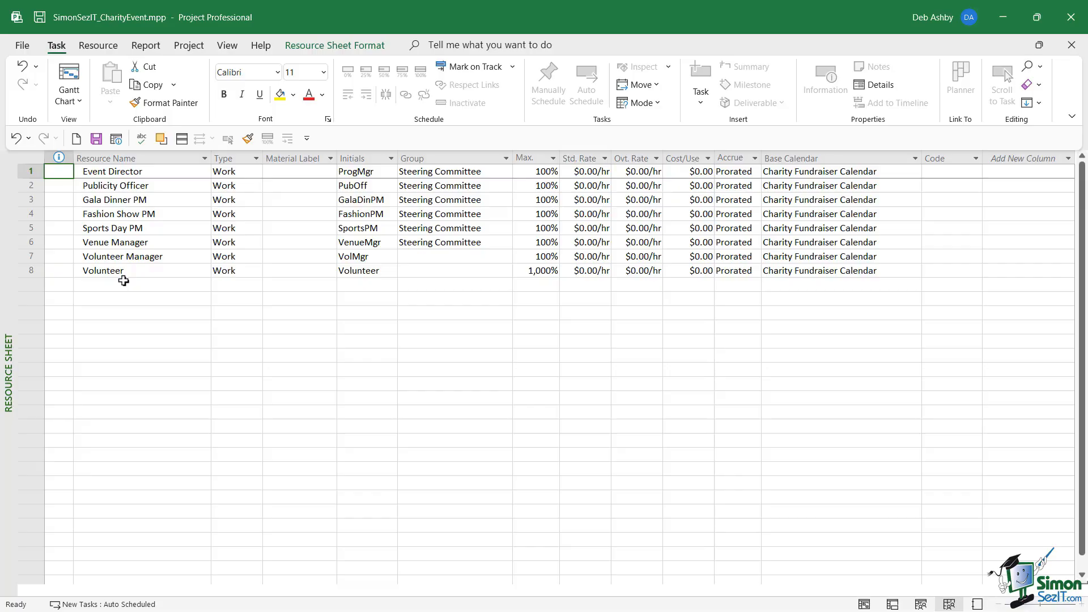
pyautogui.click(682, 158)
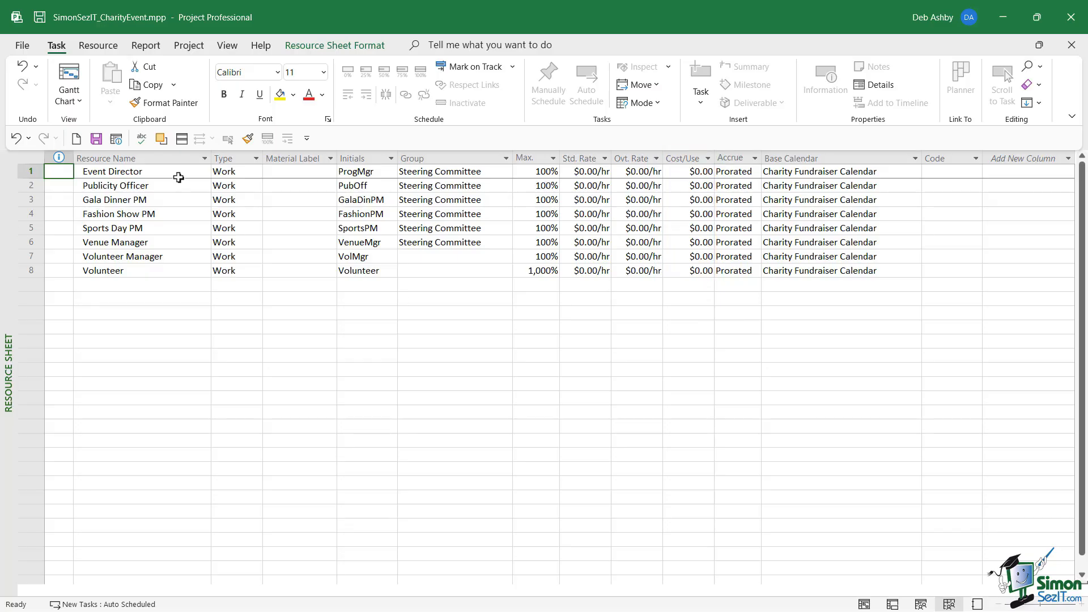
pyautogui.moveTo(159, 277)
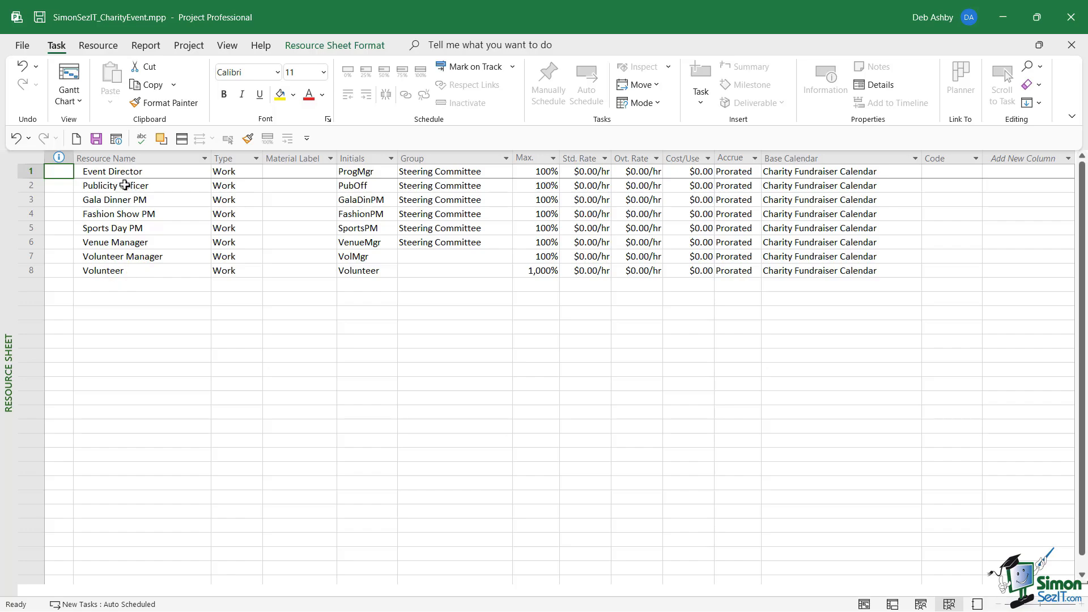
pyautogui.moveTo(122, 193)
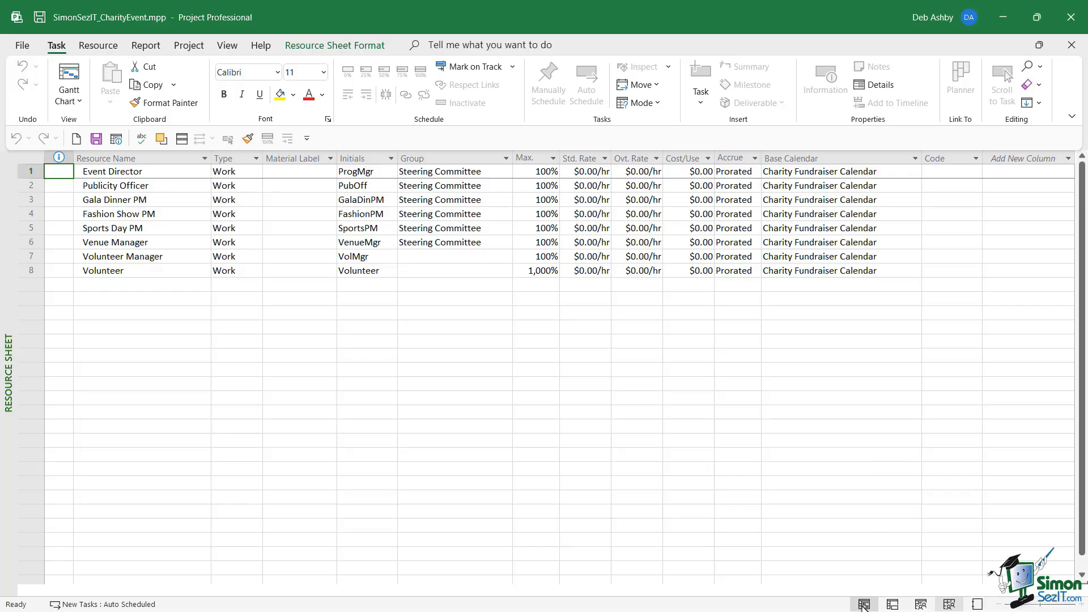
# - Return to the Gantt Chart view and scroll the timescale toward July 2023
pyautogui.click(68, 81)
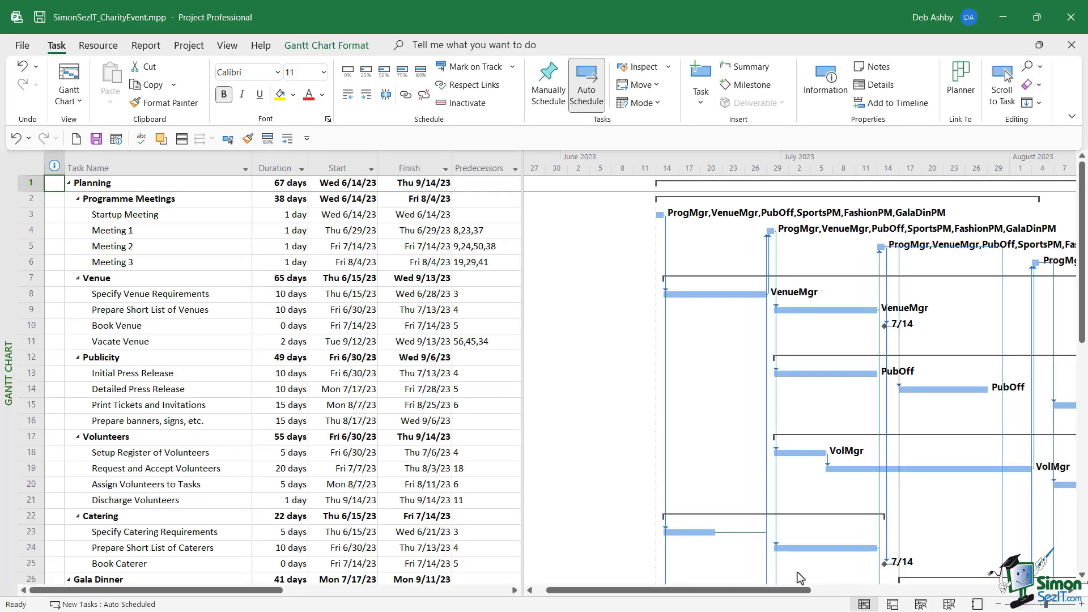
pyautogui.hscroll(3)
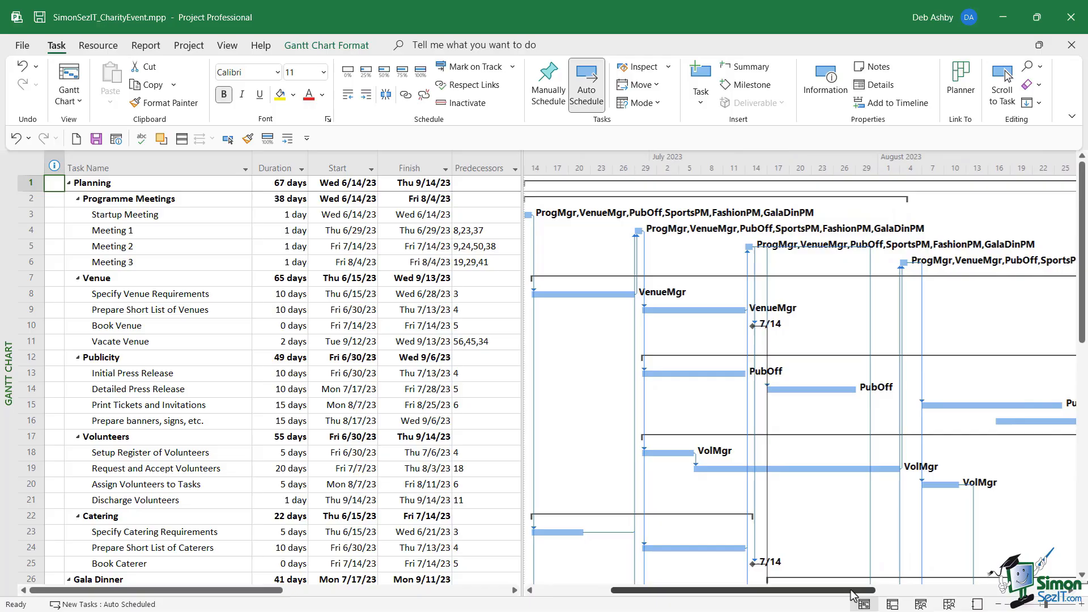
pyautogui.scroll(-3)
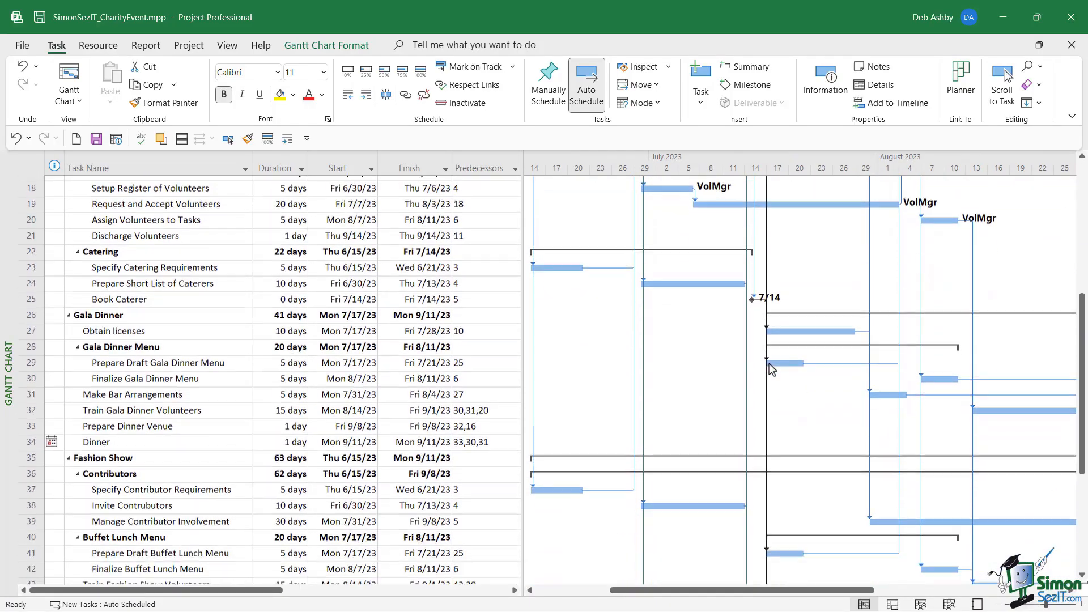
pyautogui.scroll(-3)
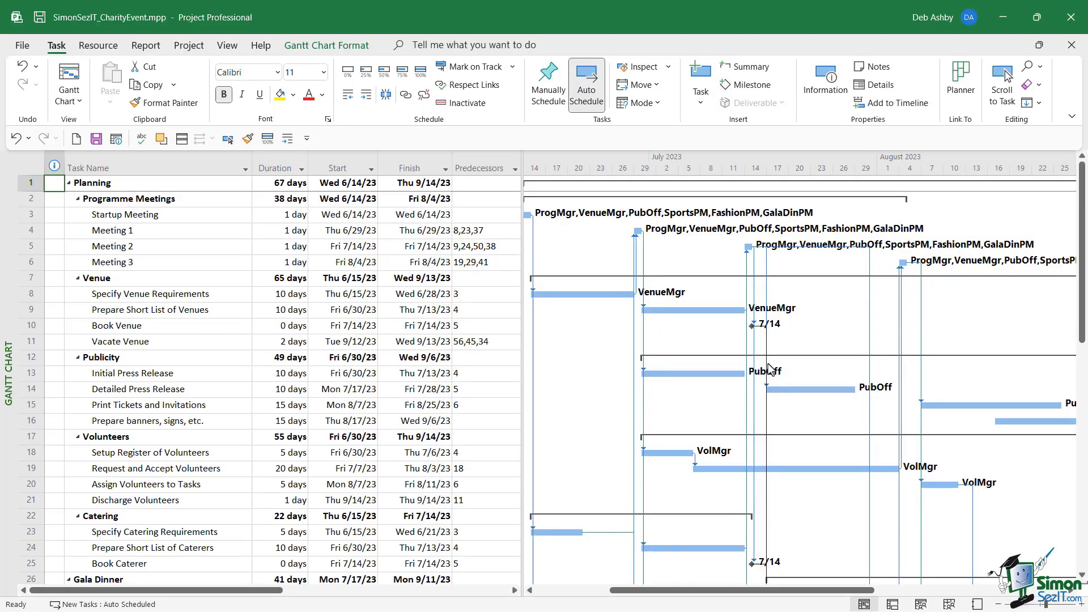
pyautogui.moveTo(687, 356)
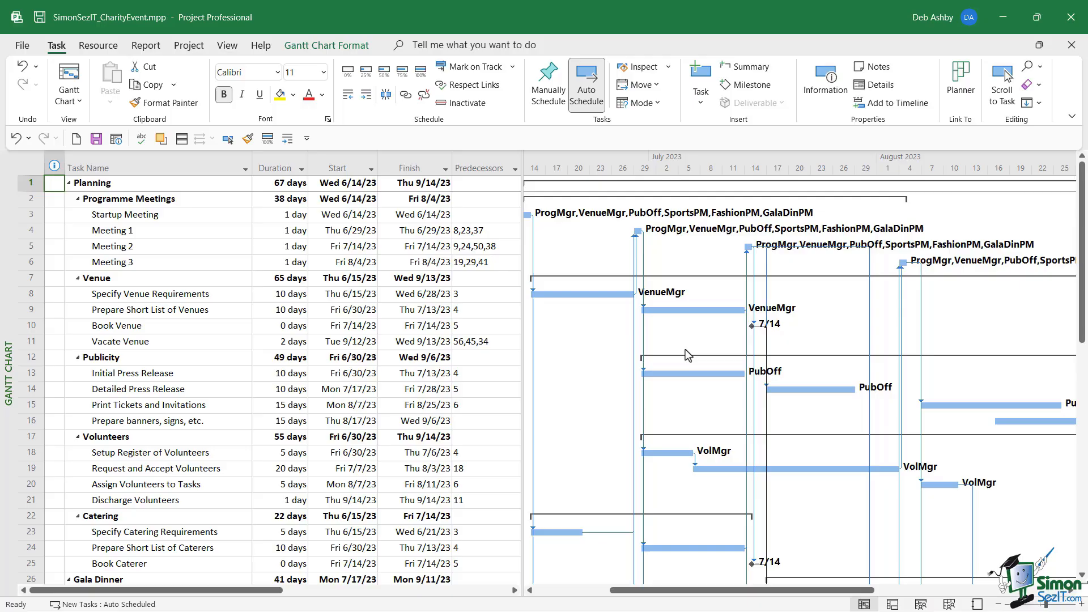
pyautogui.moveTo(772, 327)
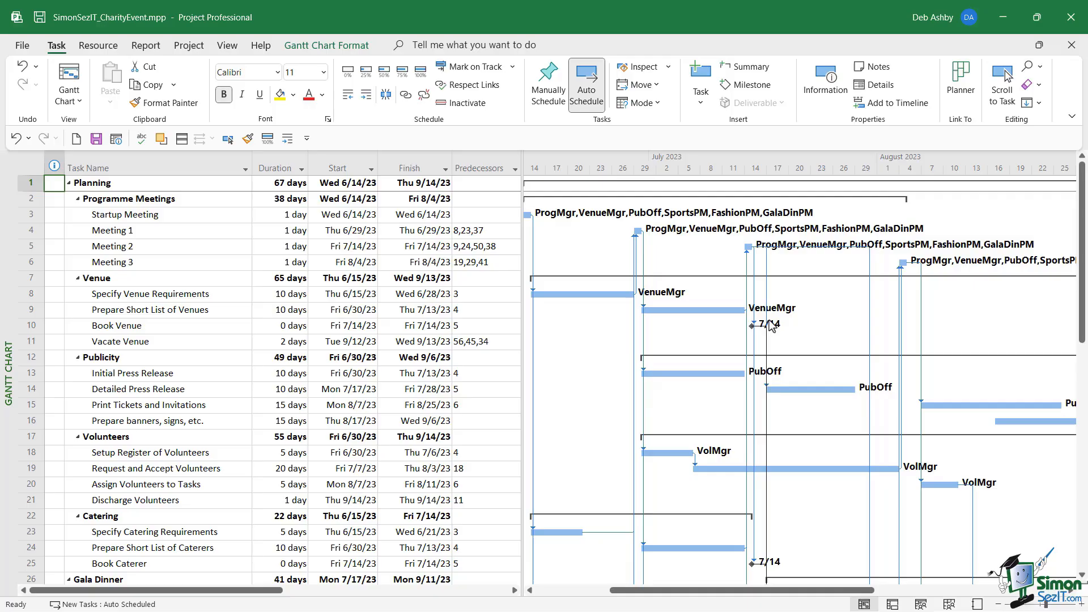
# - Select Sports_Day with its subtasks (rows 46-56) and copy them with Ctrl+C
pyautogui.click(339, 246)
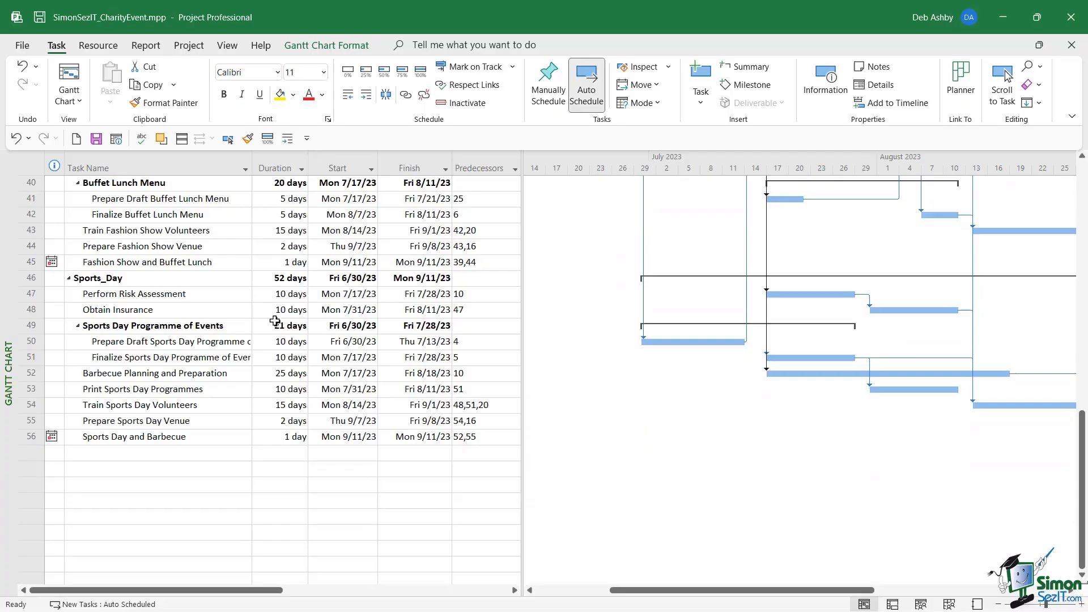
pyautogui.scroll(-3)
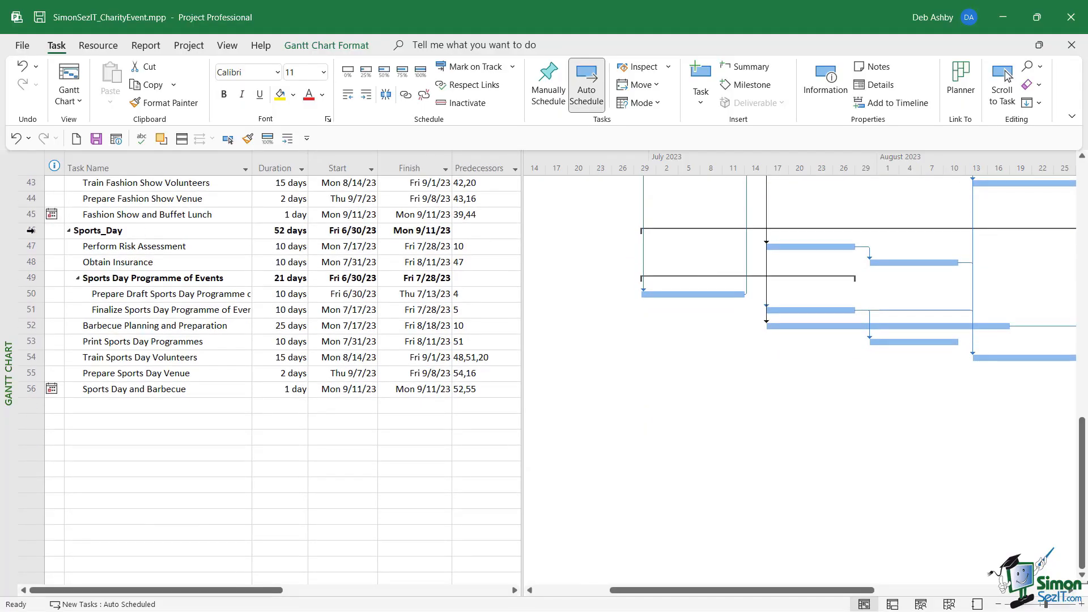
pyautogui.click(31, 231)
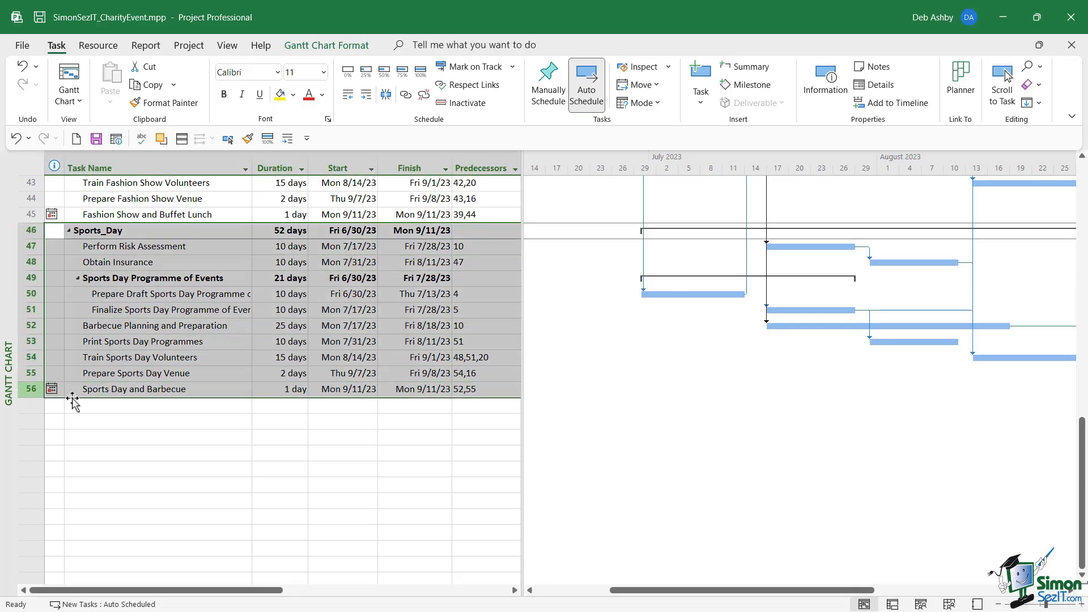
pyautogui.press('ctrl+c')
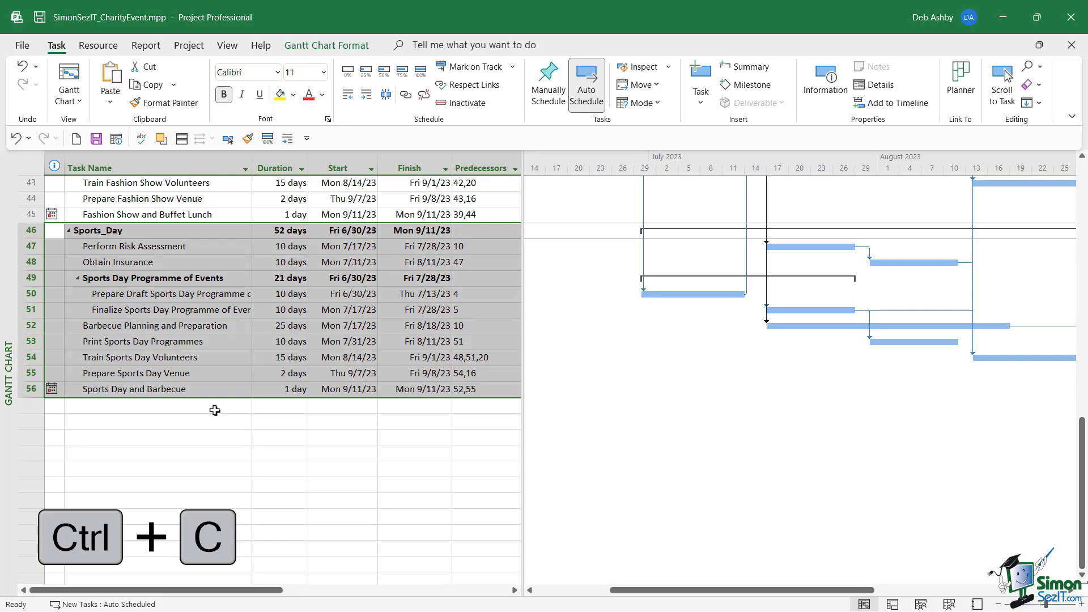
pyautogui.press('ctrl+c')
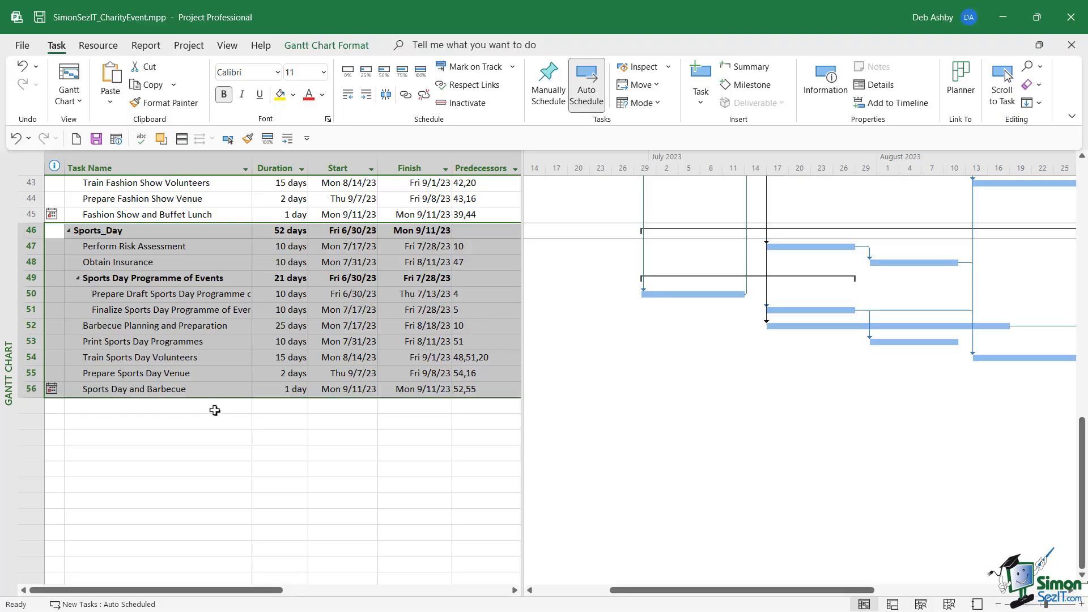
pyautogui.press('ctrl+n')
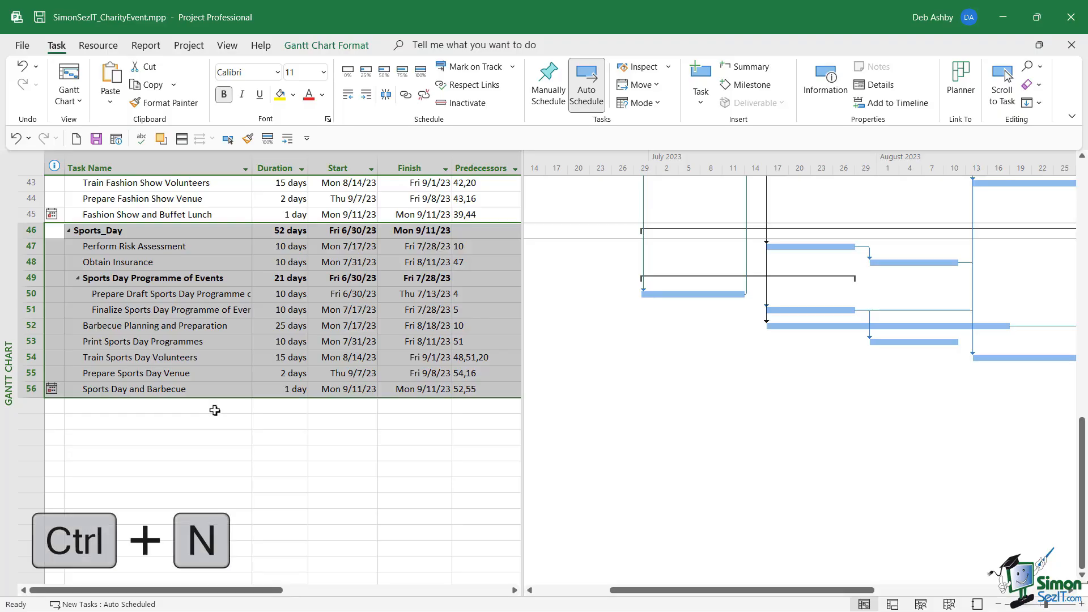
# - Paste the eleven Sports_Day rows into a new blank project and check the draft programme start date
pyautogui.press('ctrl+n')
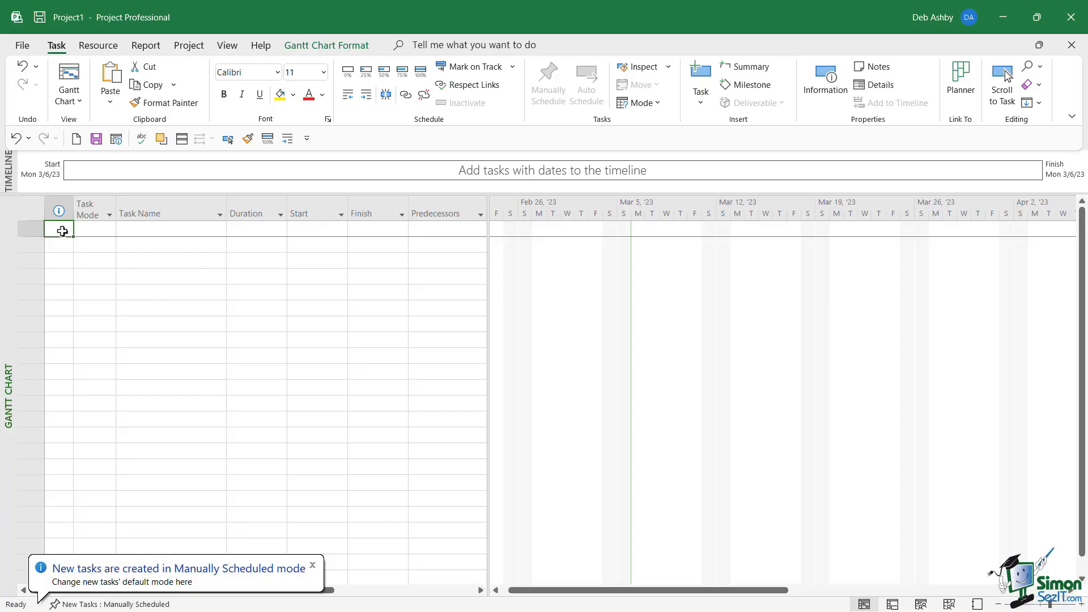
pyautogui.press('ctrl+v')
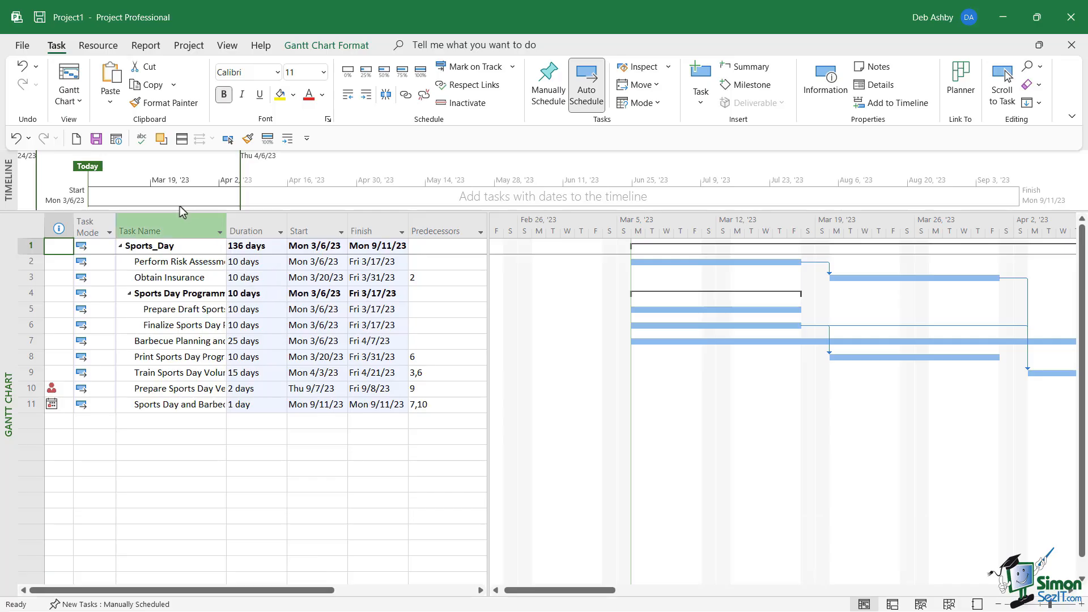
pyautogui.click(316, 308)
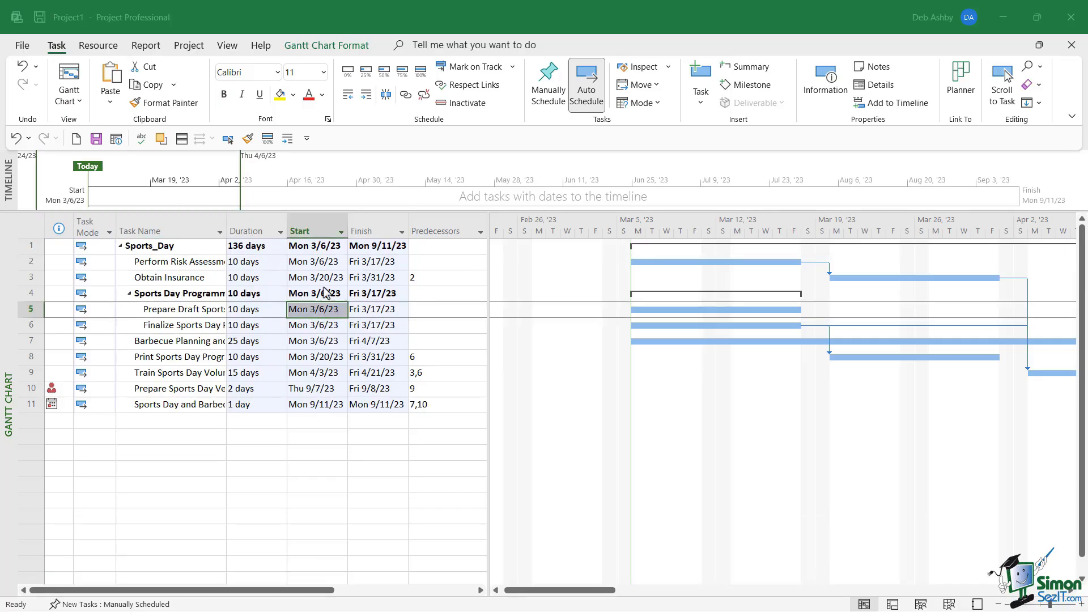
pyautogui.moveTo(784, 270)
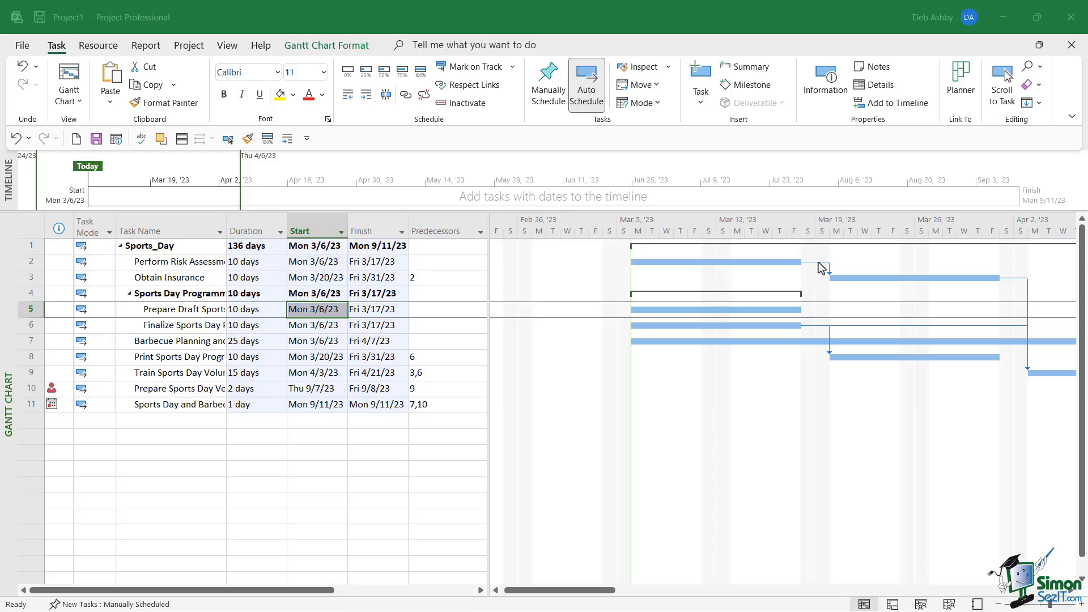
pyautogui.click(317, 308)
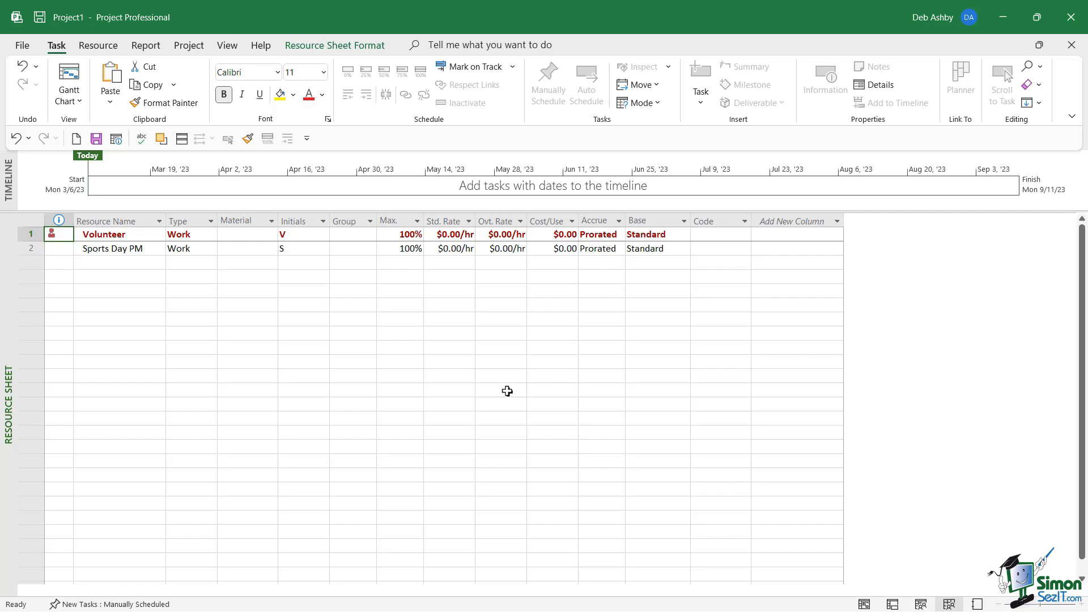
pyautogui.moveTo(735, 610)
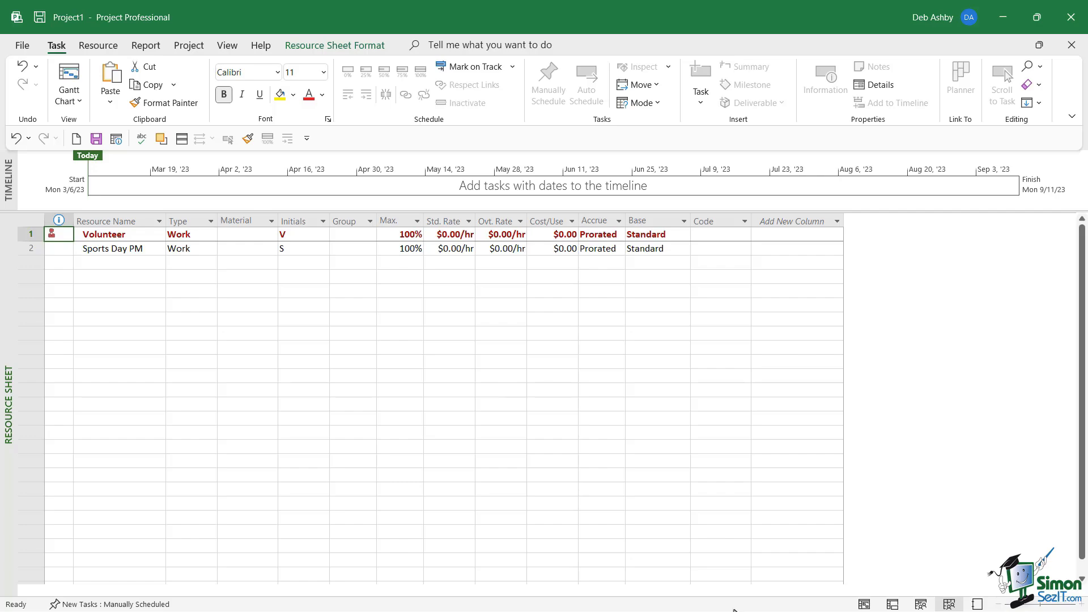
pyautogui.moveTo(305, 368)
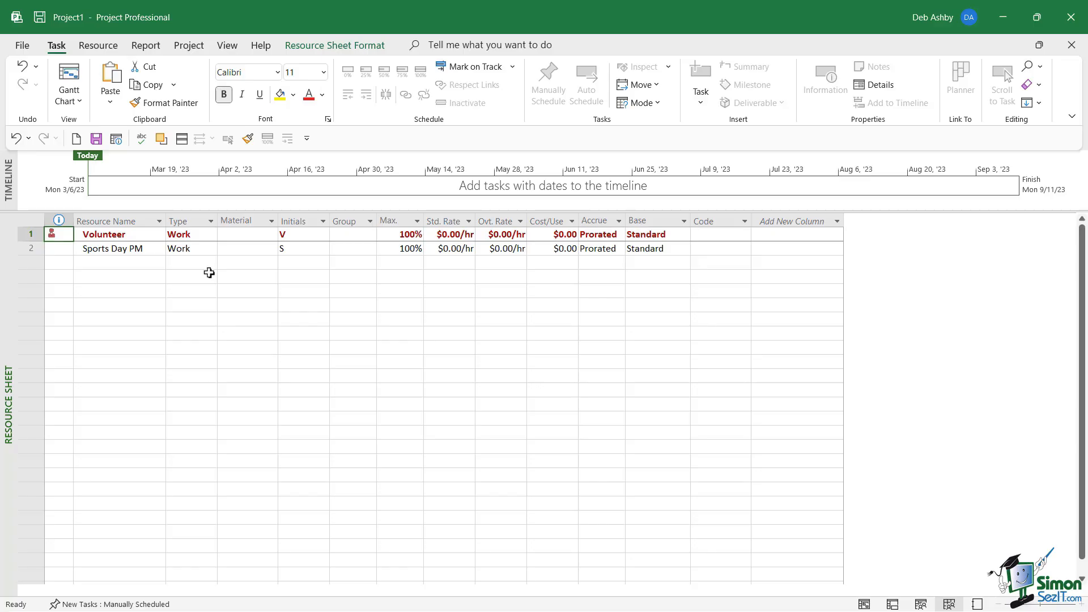
pyautogui.moveTo(205, 283)
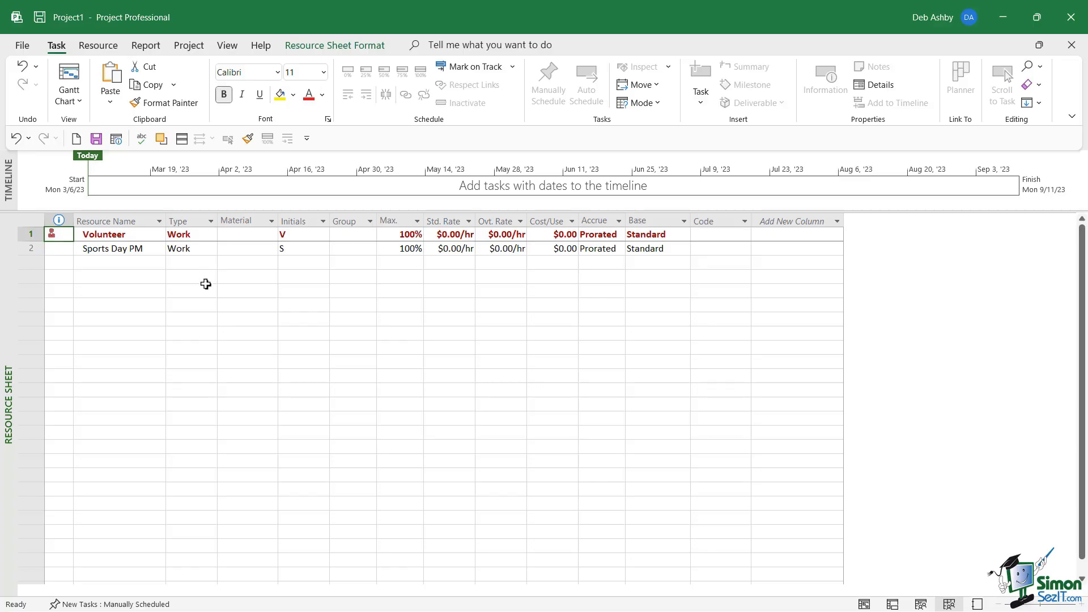
pyautogui.click(351, 348)
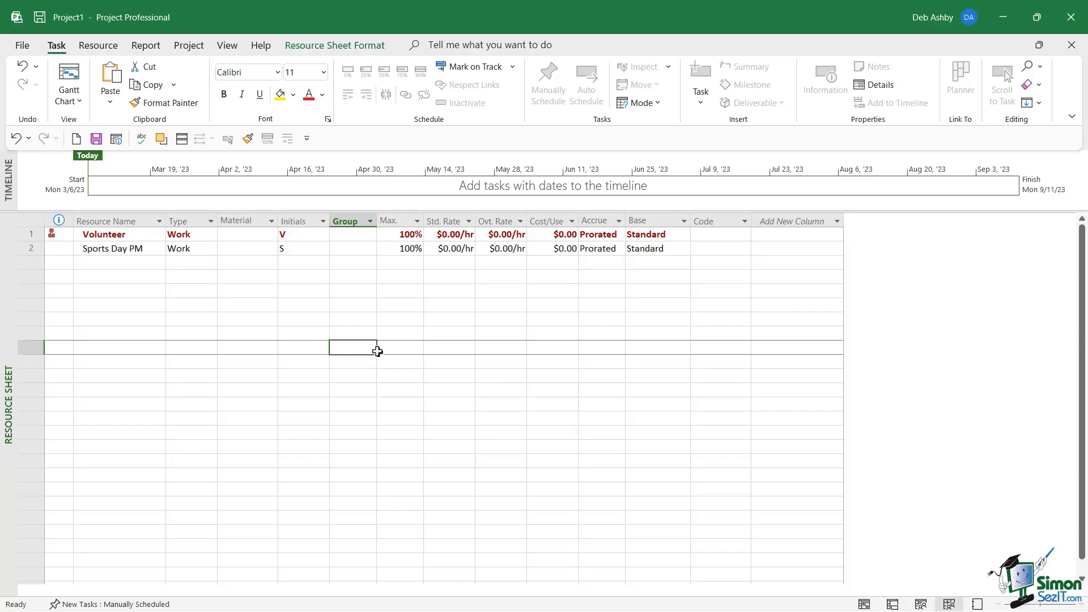
pyautogui.moveTo(858, 570)
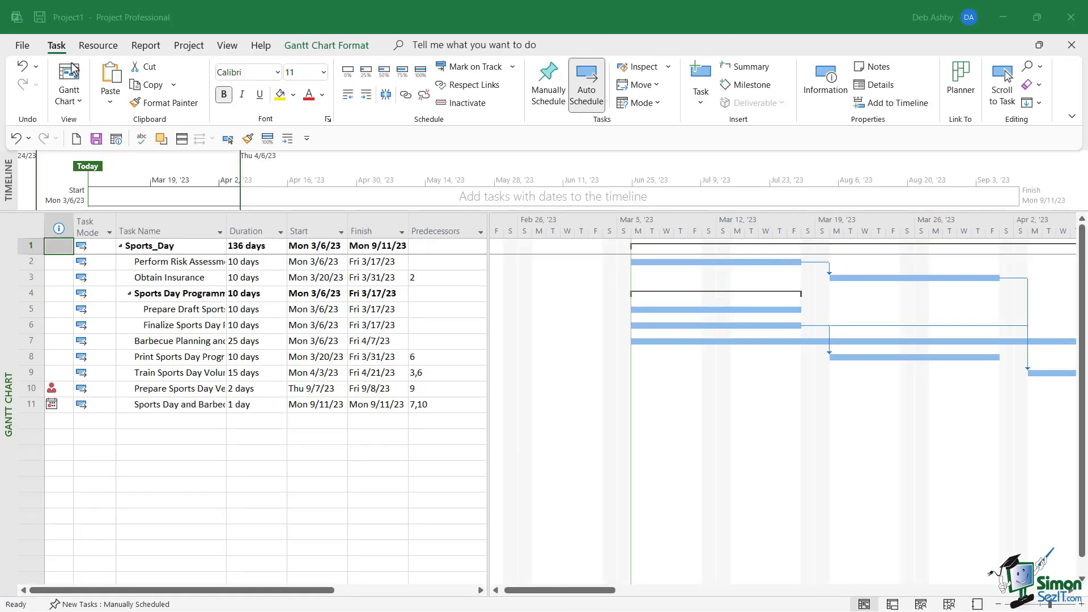
# - Start Save As in the Course Files folder and begin the new file name with '_S'
pyautogui.click(22, 45)
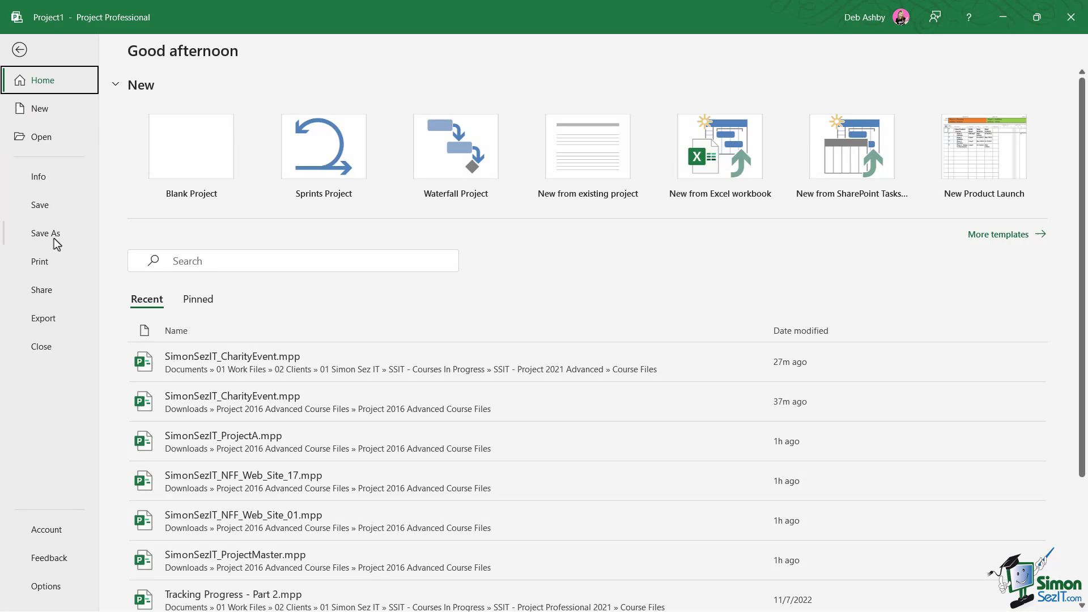
pyautogui.click(46, 234)
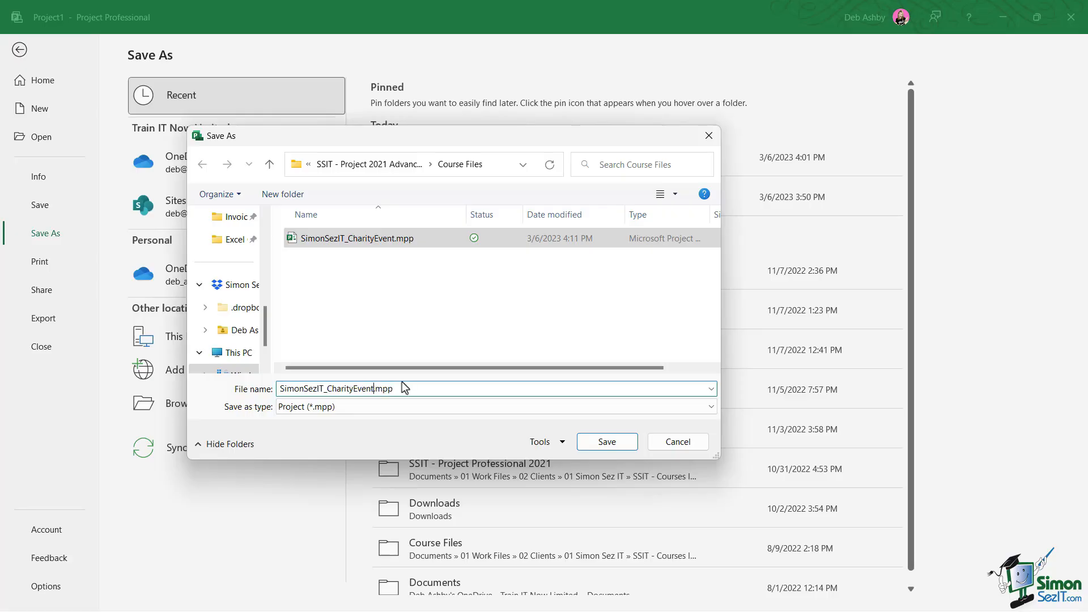
pyautogui.write('_S')
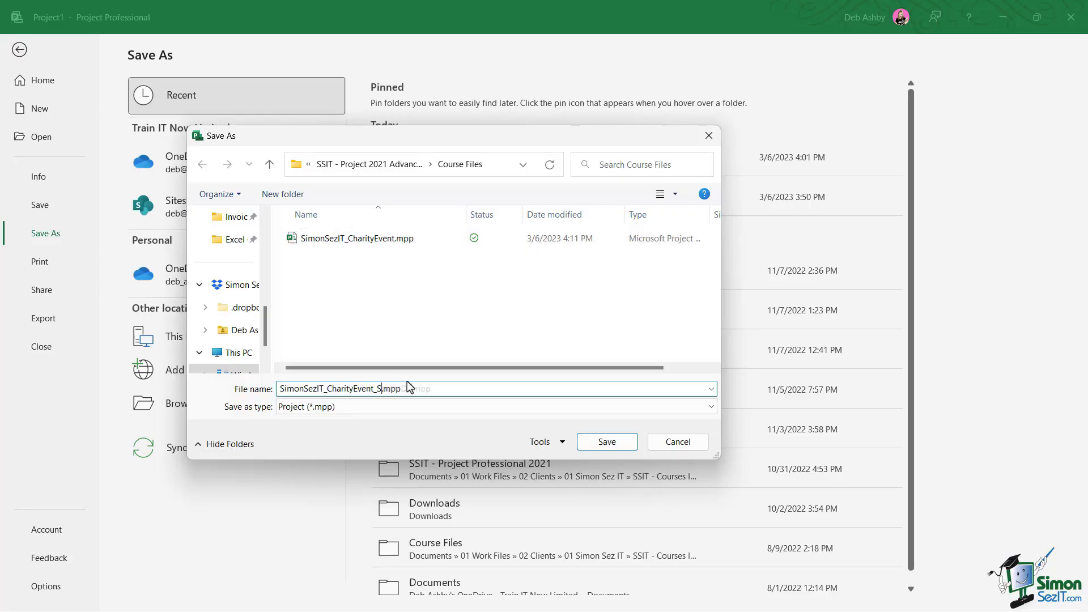